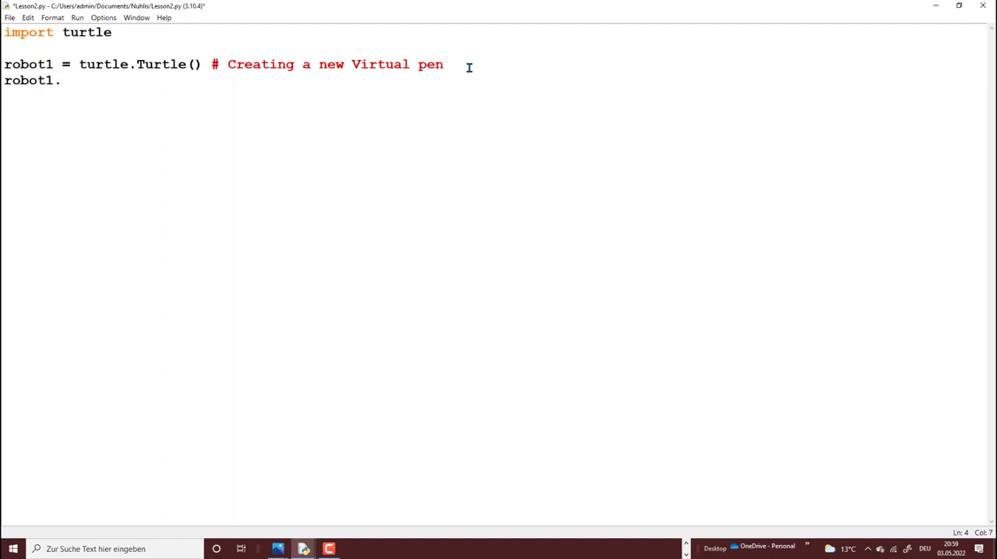
Set robot1's shape size to 1,1,1 before giving it the red colour
type("shapesize(1,1,1)")
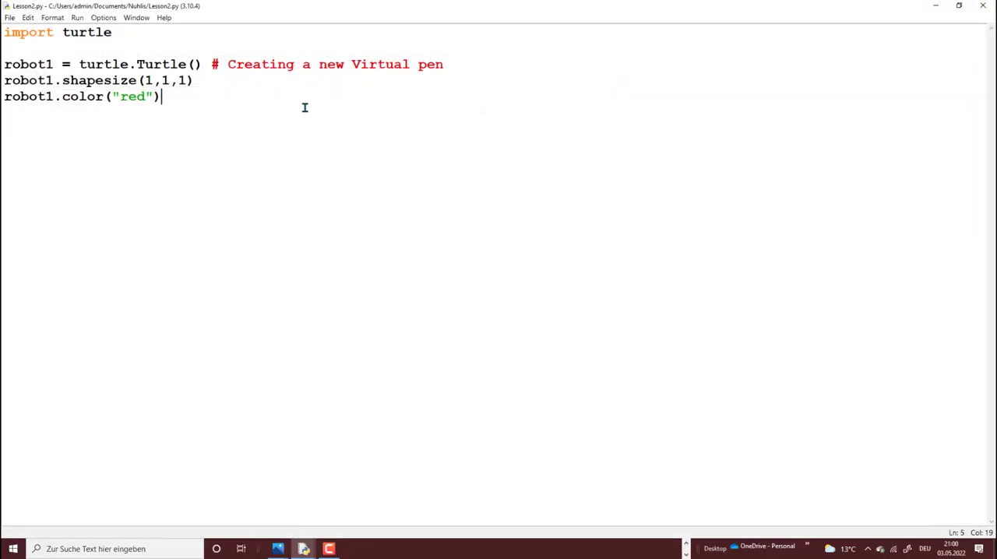
Create robot1 with the "turtle" shape and agree to save the script before running
type("\"Turtle\"")
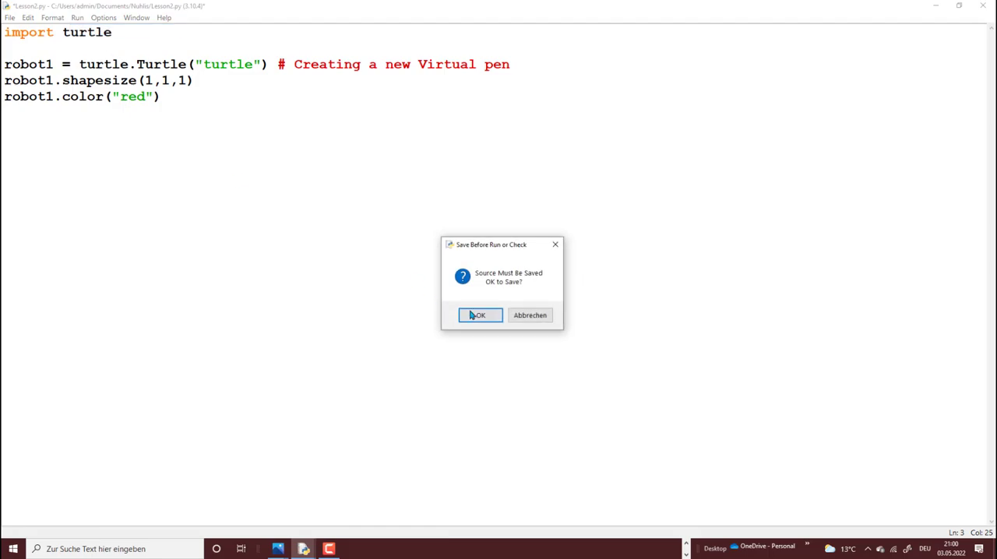
left_click(478, 315)
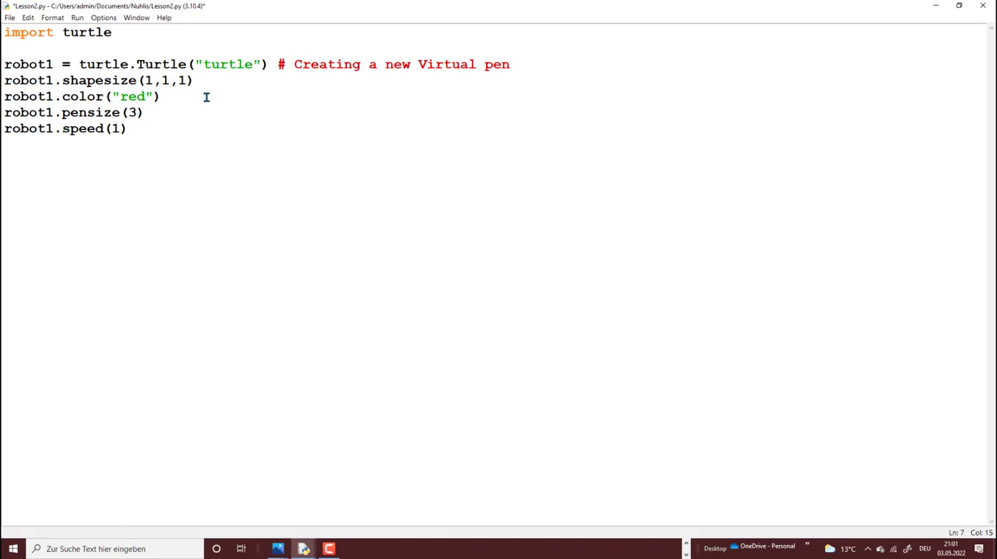
Add a robot1.forward(100) move after the pen setup, starting a trailing comment
type("robot1.forward(100)#")
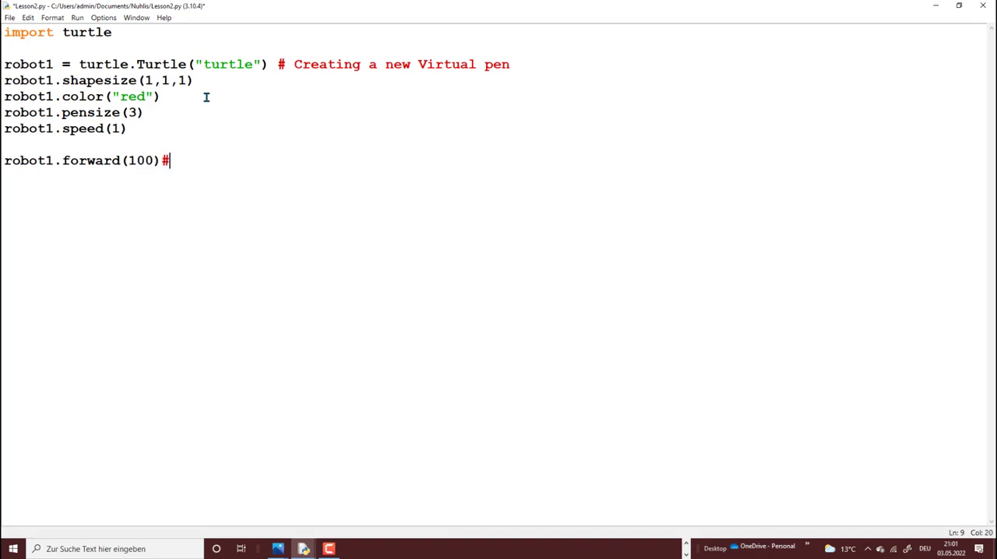
Comment the forward(100) line with "HD screen 1920x1080" and move on to the next command
type("HD screen 1920x1080")
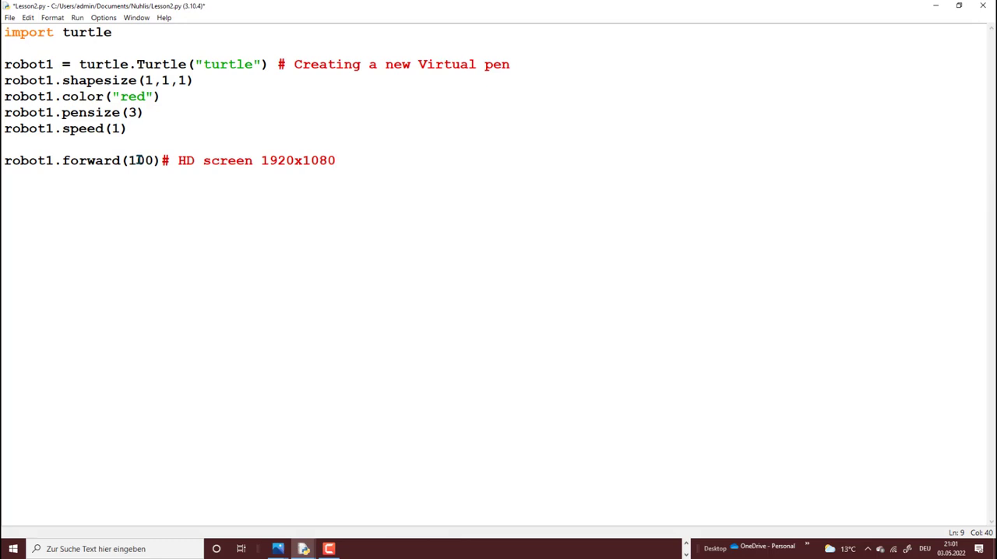
key("F5")
type("robot1.left")
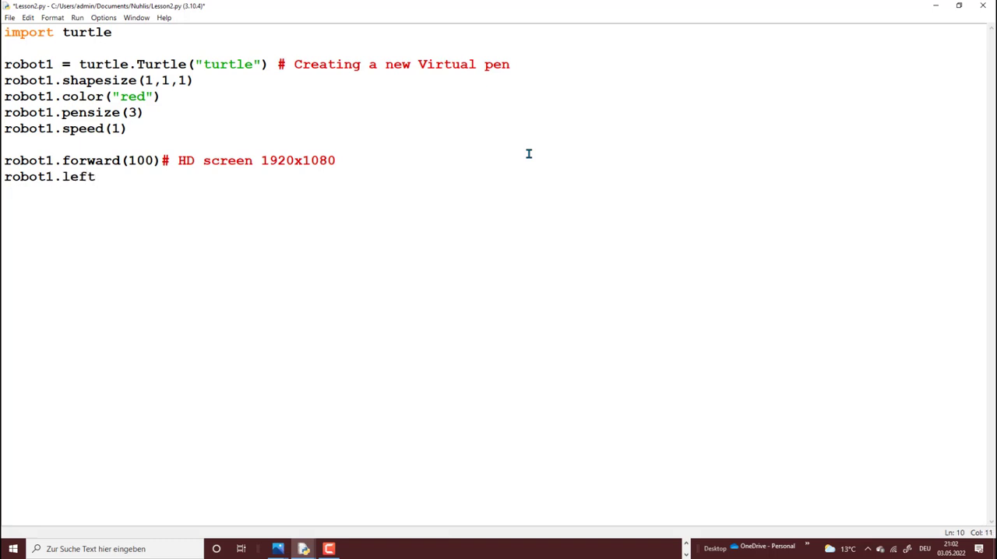
Add the robot1.left turn after the first forward move
key("F5")
type("(90")
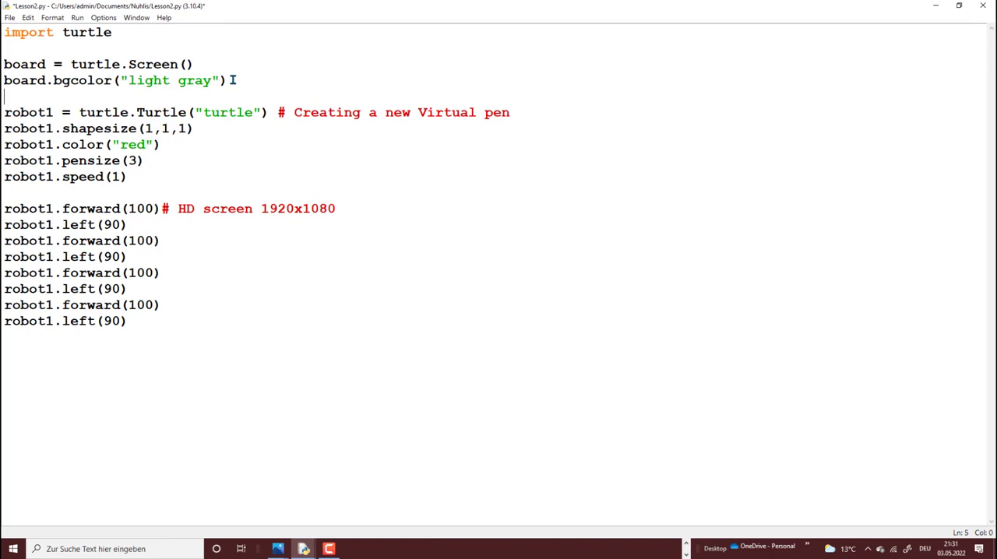
Begin the window title with board.title("Nuhlis STE"
type("board.title(\"")
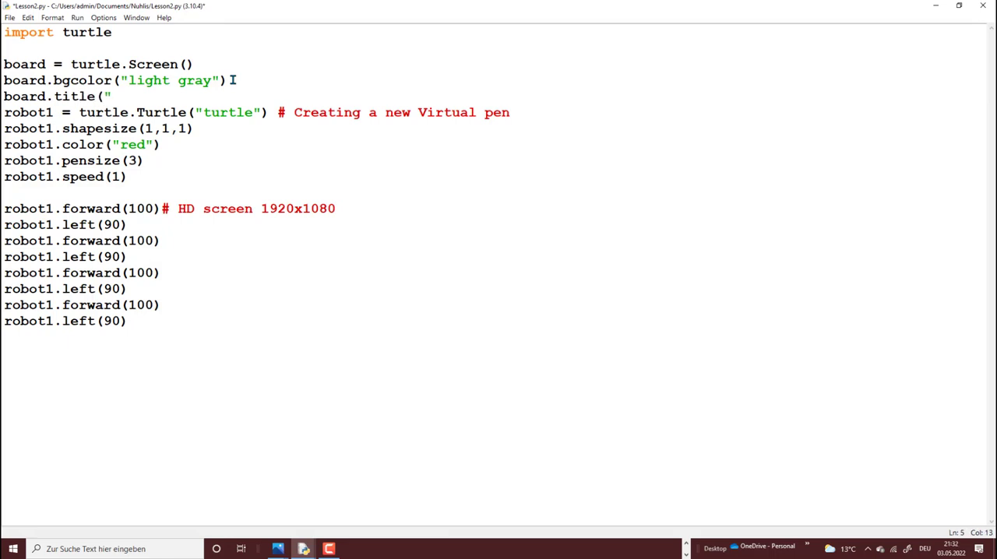
type("Nuhlis STE")
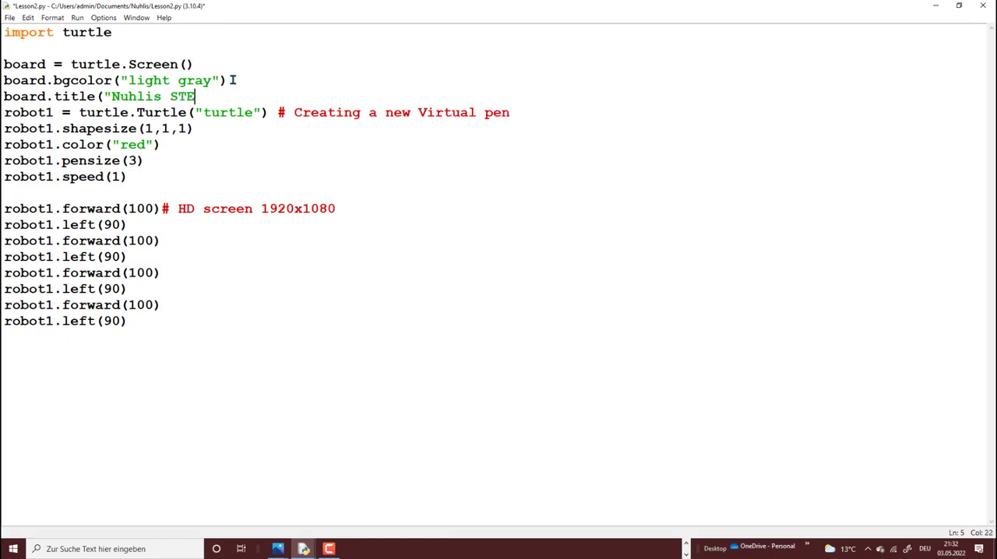